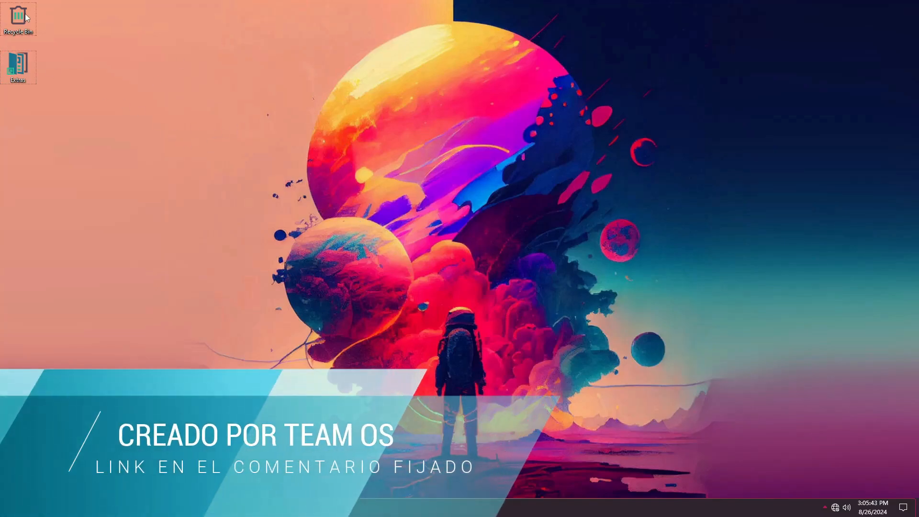
Browse into the Extras folder and its Wallpapers subfolder.
double_click(19, 63)
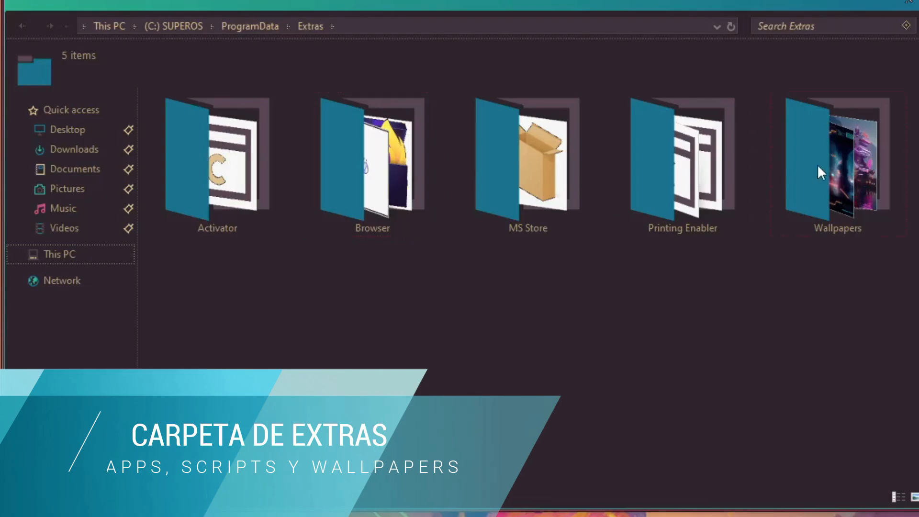
double_click(837, 158)
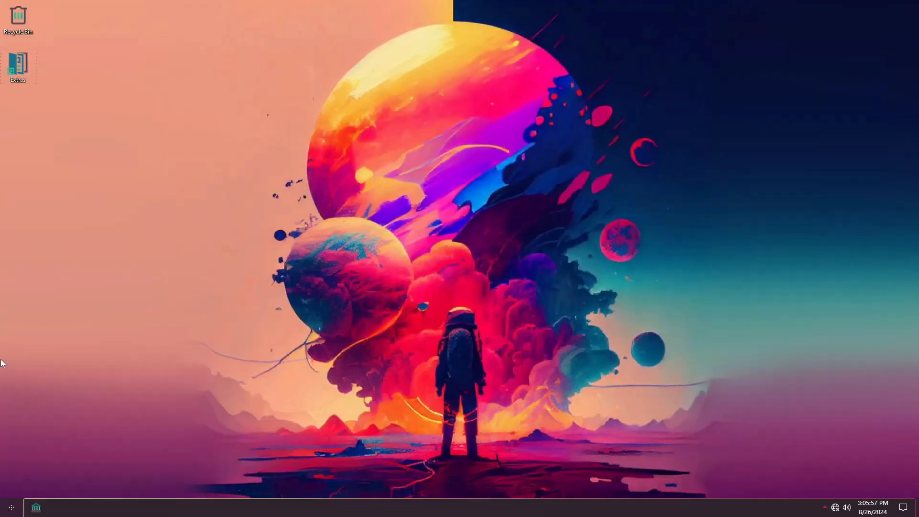
Run winver from the Start menu's Run dialog to show the Windows version.
left_click(10, 507)
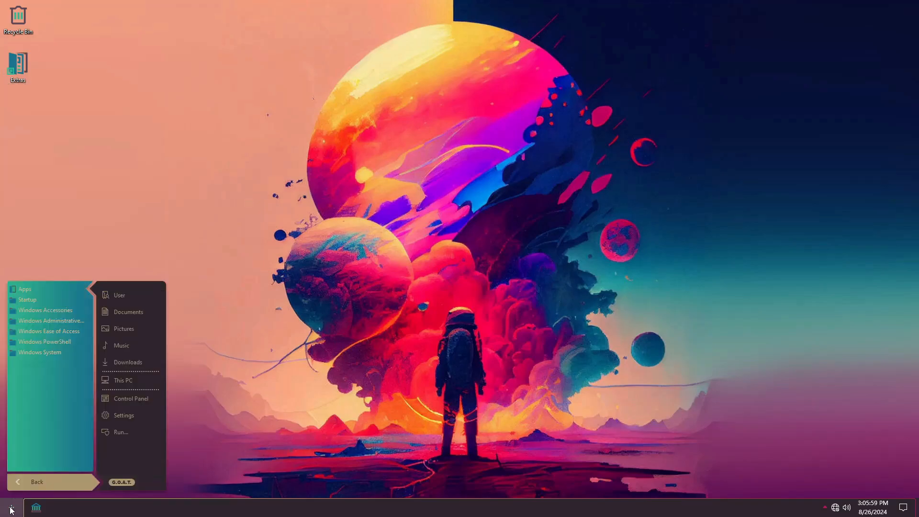
left_click(120, 432)
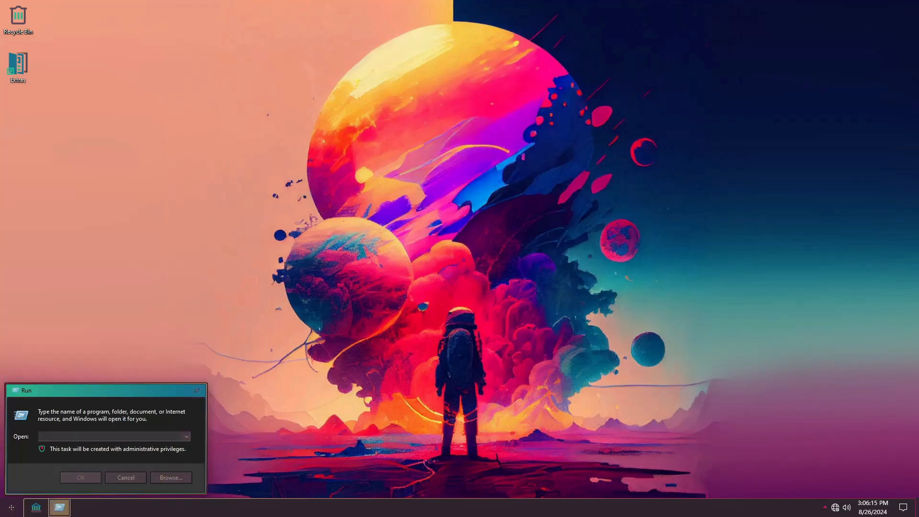
type("winver")
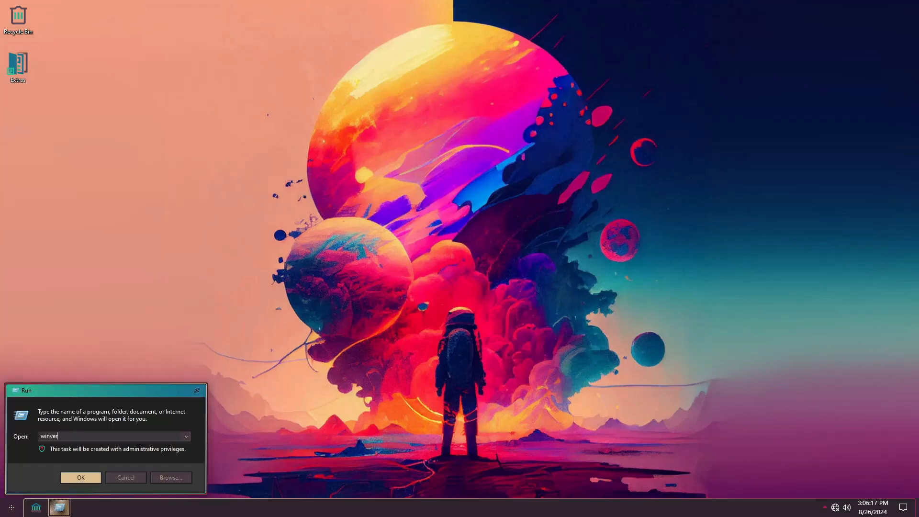
left_click(80, 476)
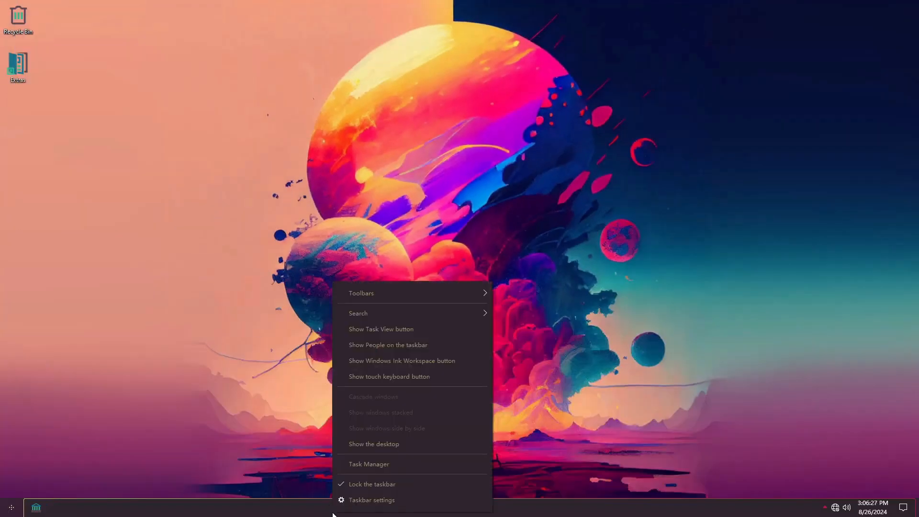
left_click(369, 464)
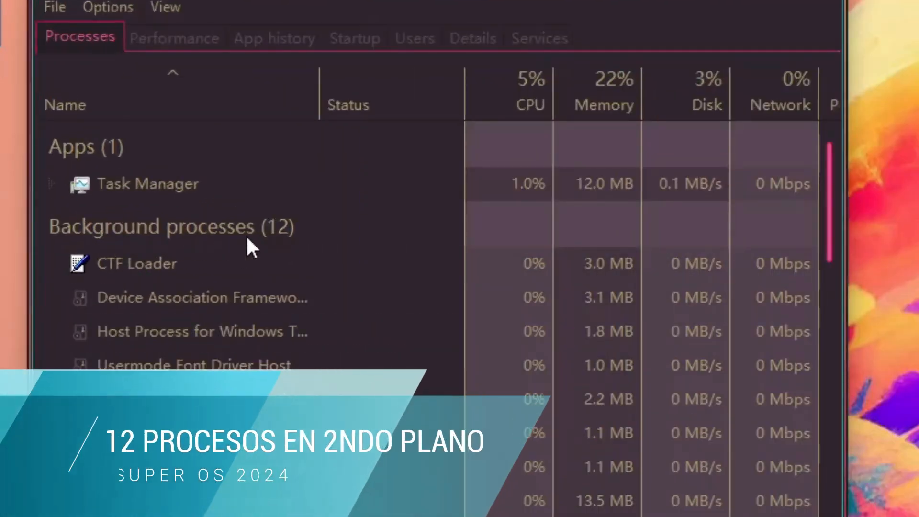
left_click(174, 38)
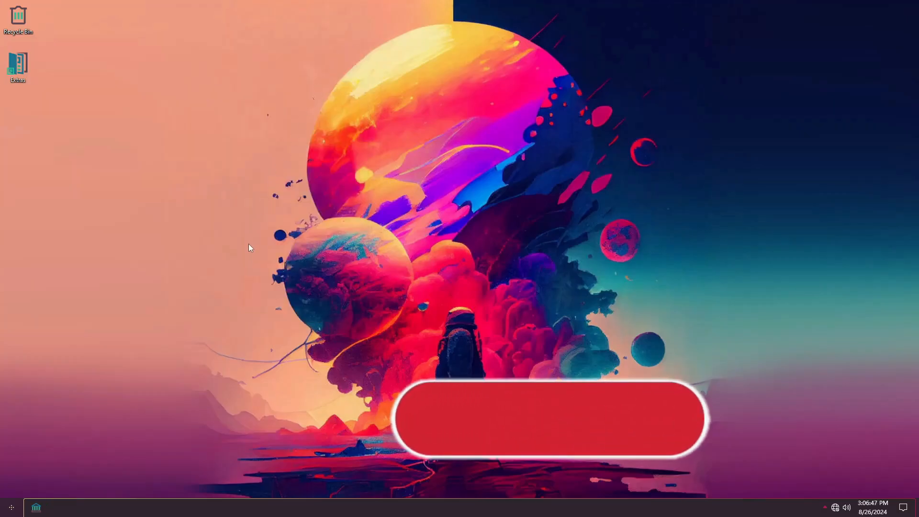
left_click(35, 507)
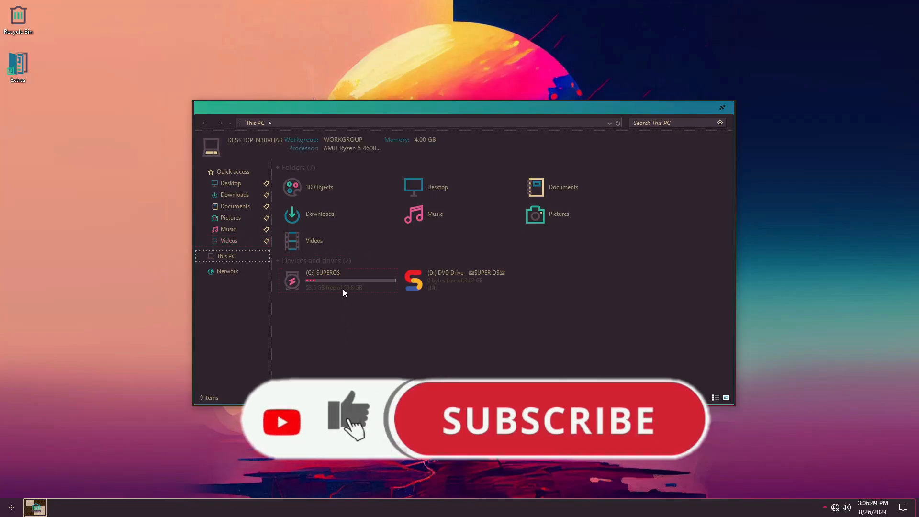
right_click(322, 280)
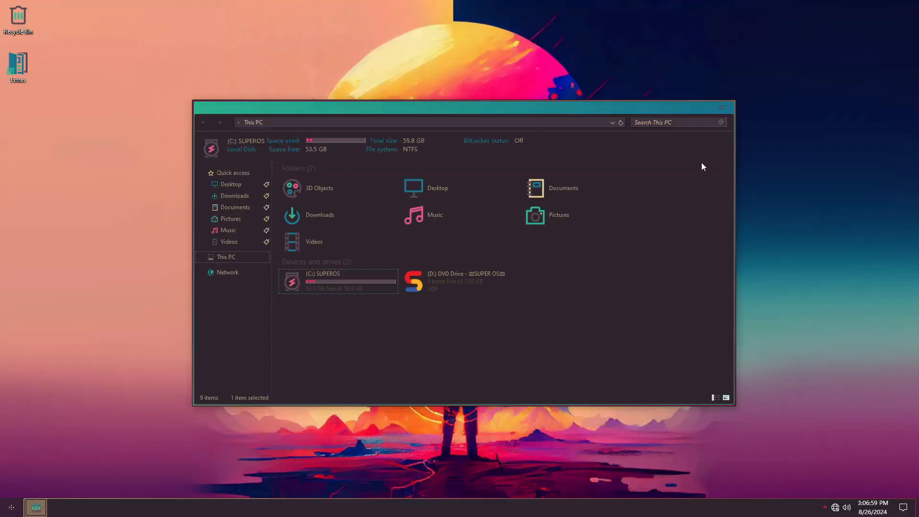
left_click(722, 107)
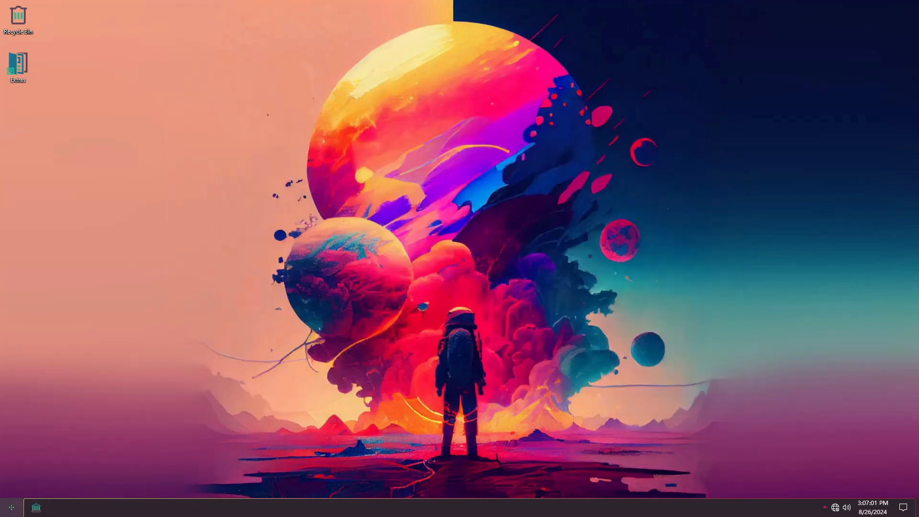
Reach Control Panel's Uninstall a program list from the Start menu.
left_click(10, 508)
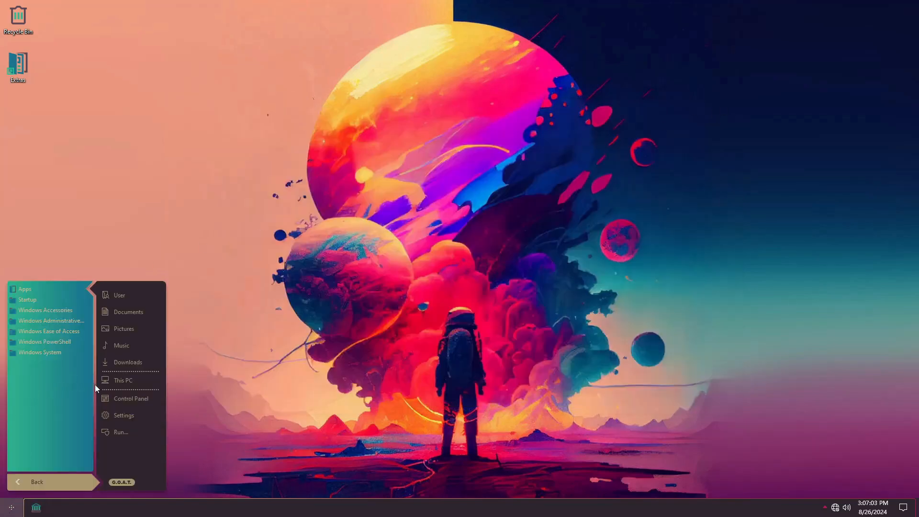
left_click(130, 398)
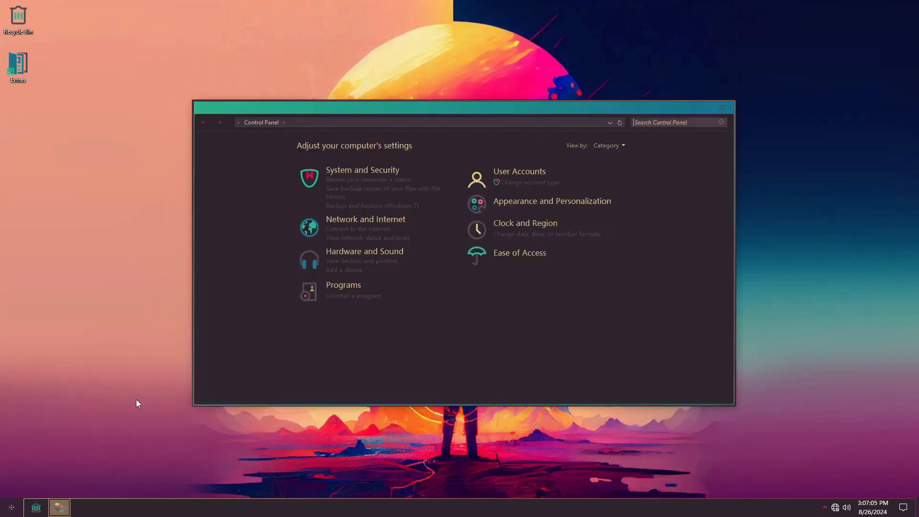
mouse_move(358, 299)
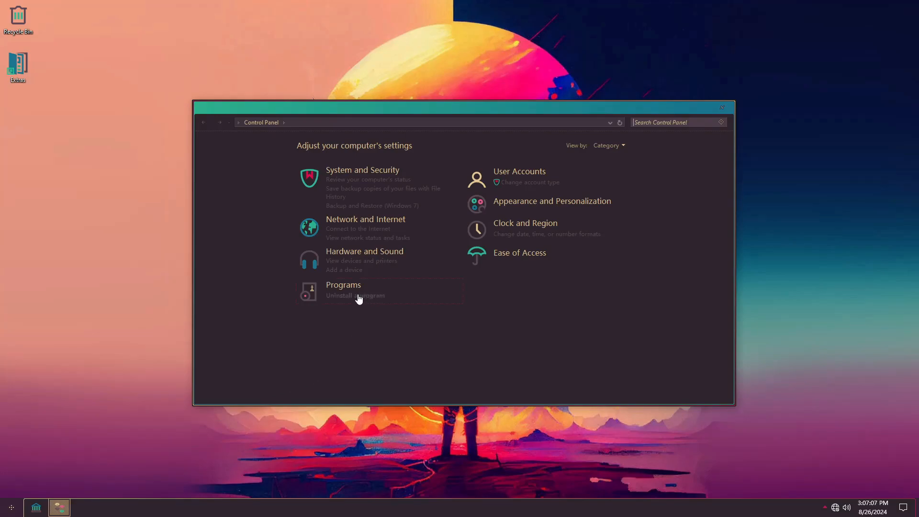
left_click(354, 296)
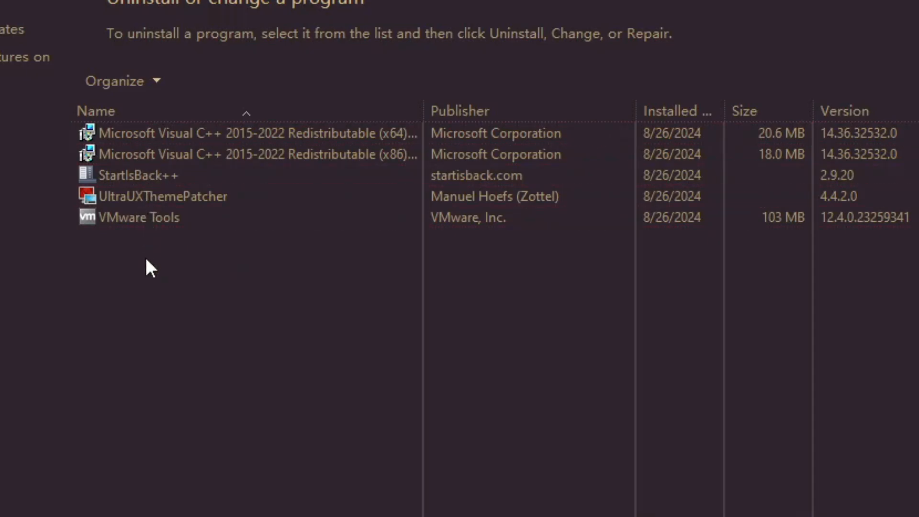
mouse_move(143, 288)
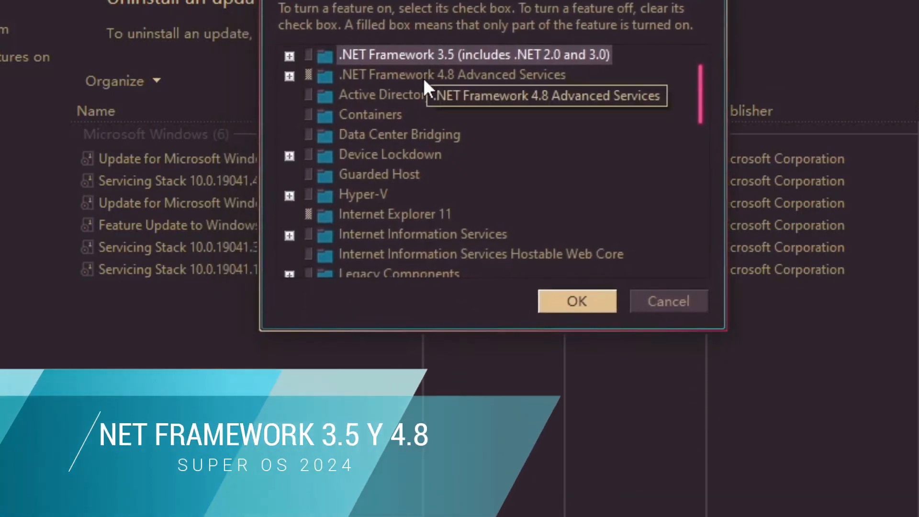
Browse the Windows Features list past the .NET entries, cancel it, and close Installed Updates.
scroll("down", 3)
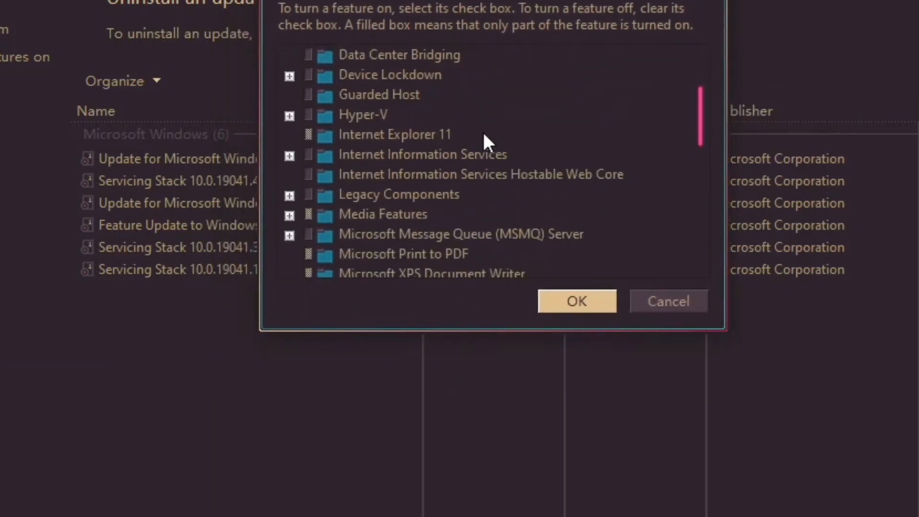
scroll("down", 3)
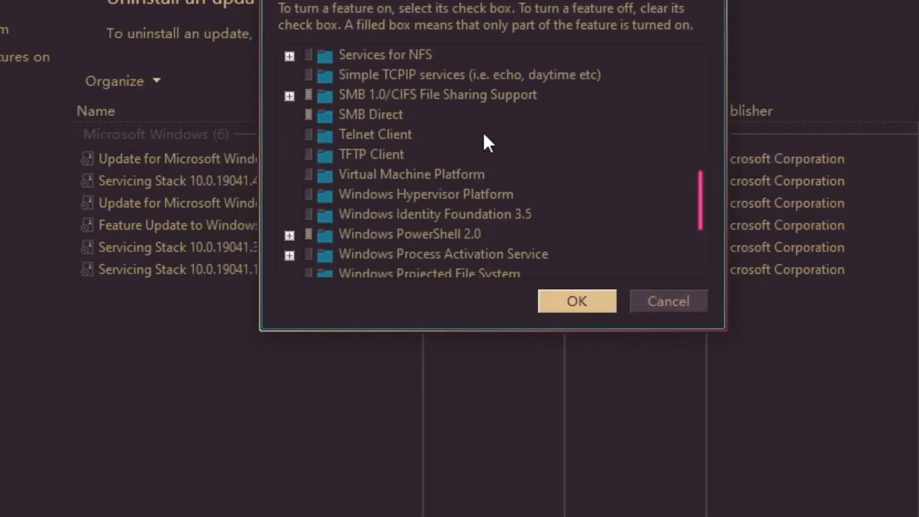
left_click(667, 300)
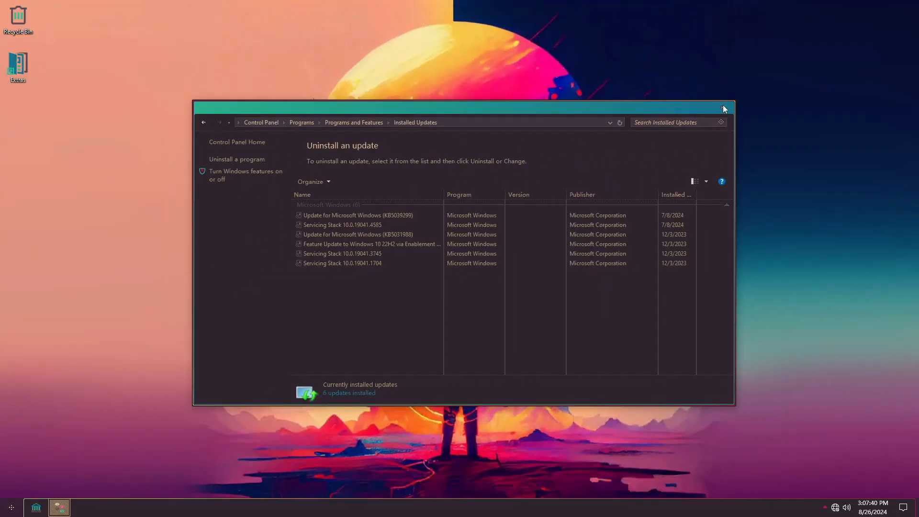
left_click(725, 109)
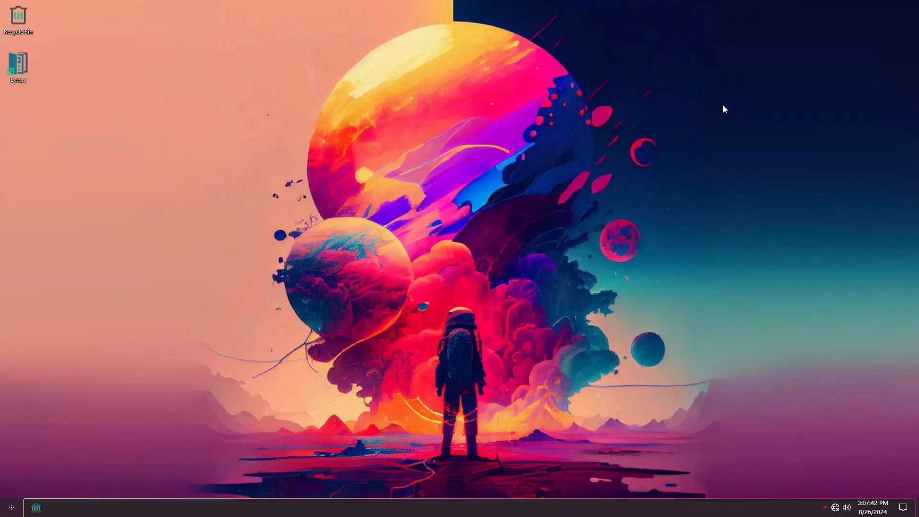
mouse_move(808, 21)
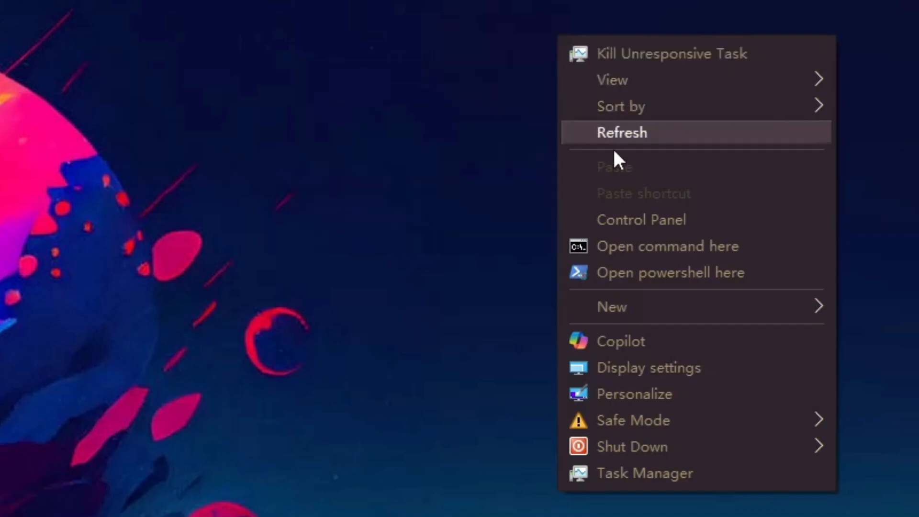
mouse_move(636, 258)
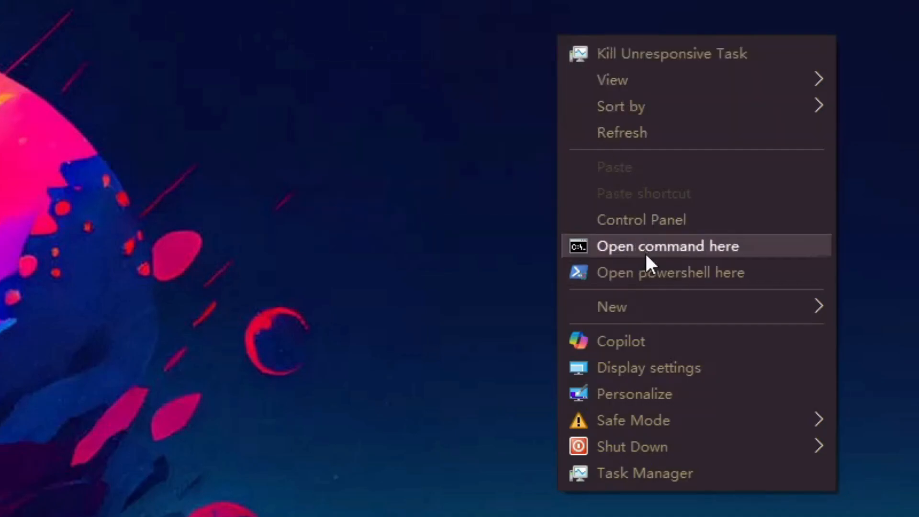
mouse_move(627, 341)
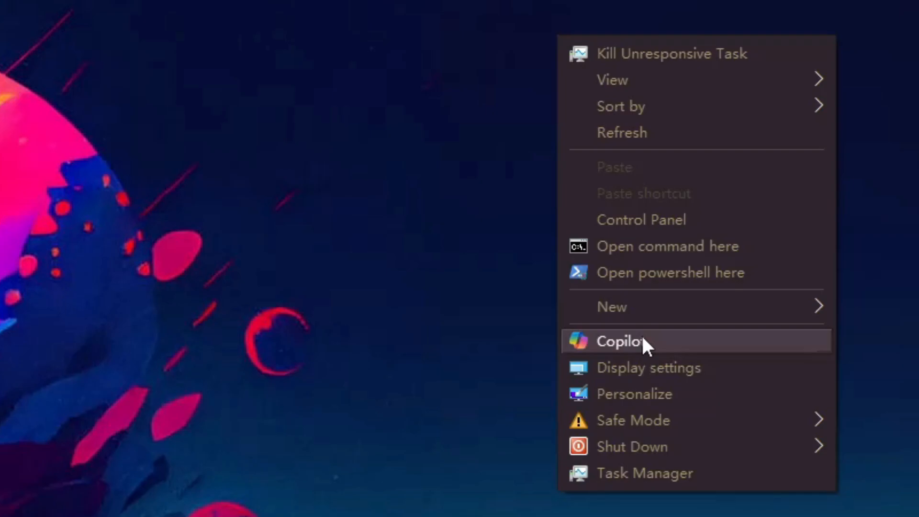
mouse_move(627, 376)
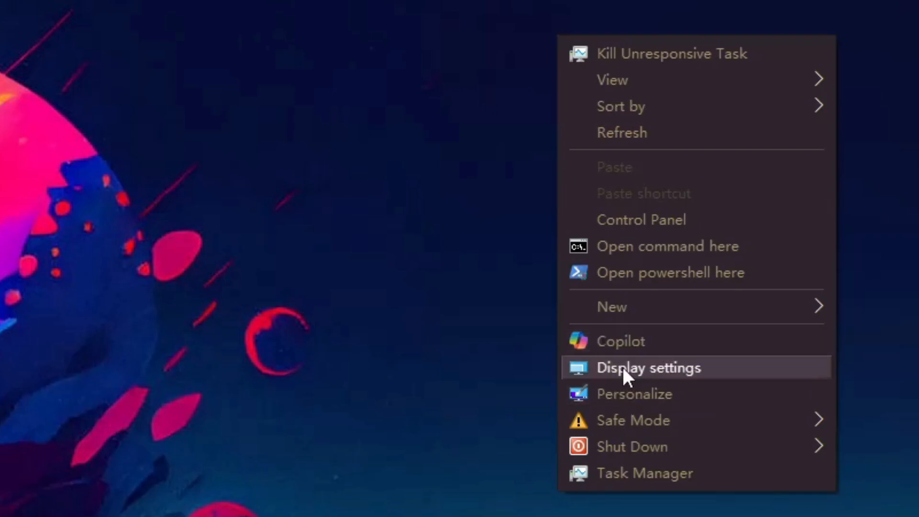
mouse_move(633, 420)
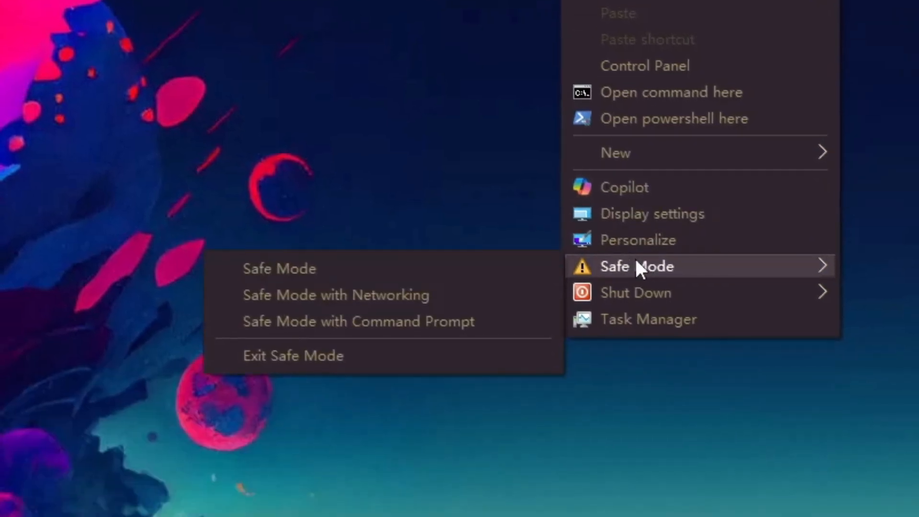
mouse_move(635, 293)
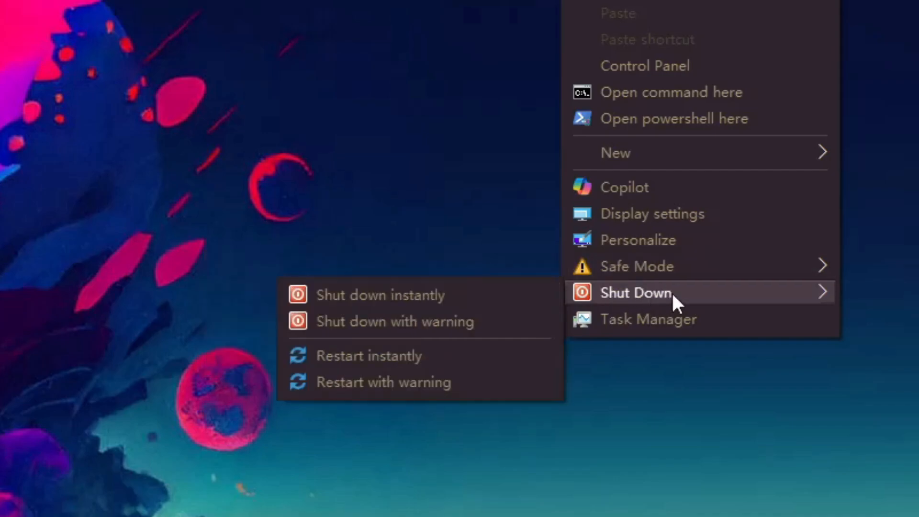
mouse_move(648, 319)
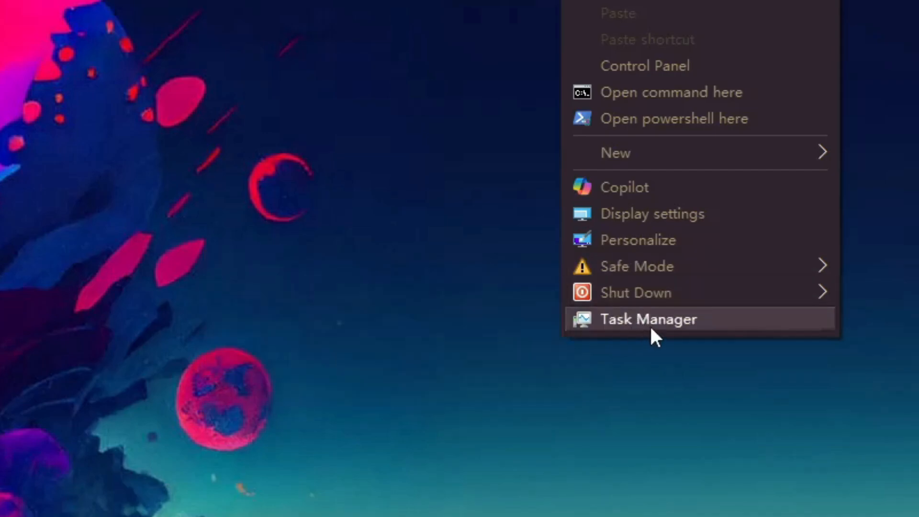